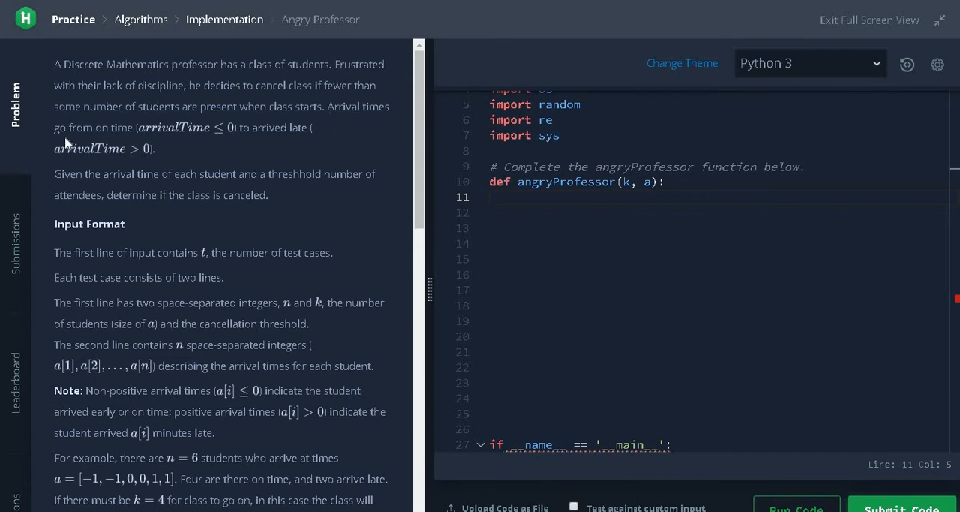
pyautogui.moveTo(218, 140)
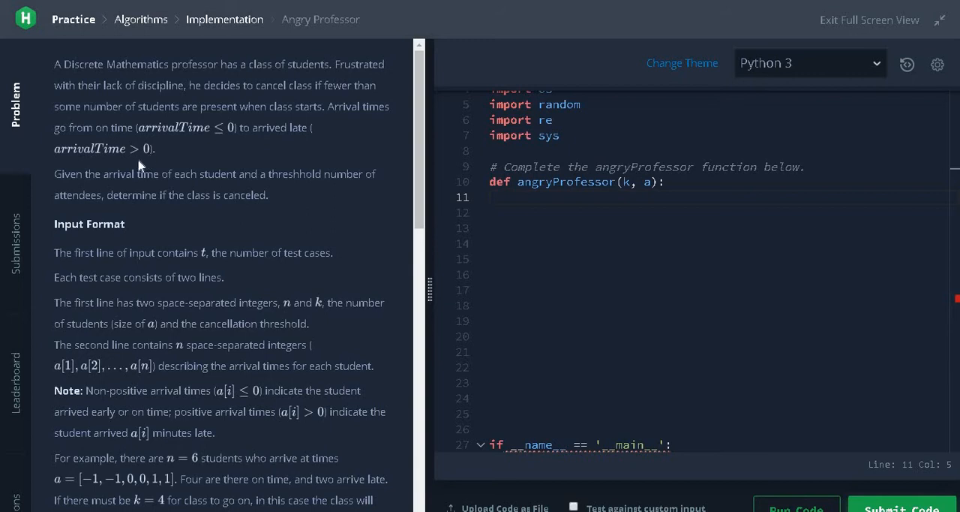
pyautogui.moveTo(135, 192)
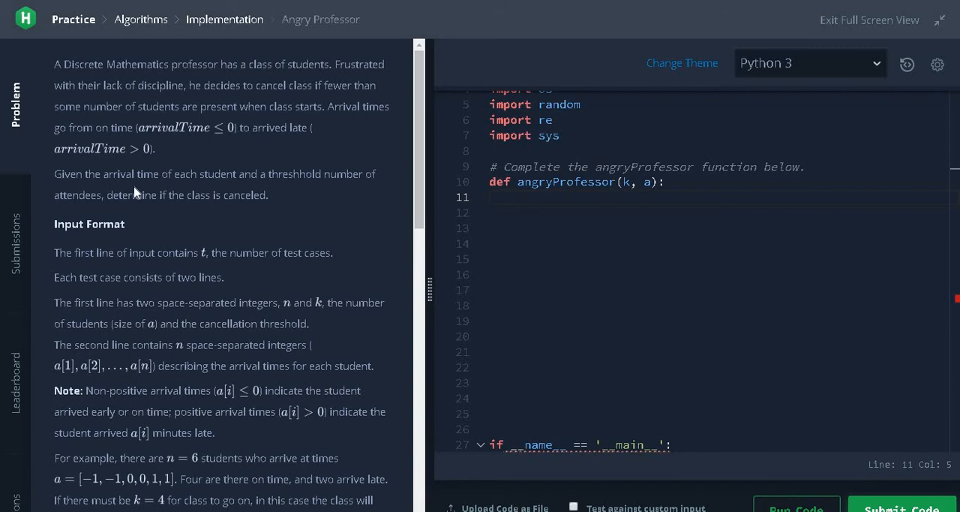
pyautogui.moveTo(330, 188)
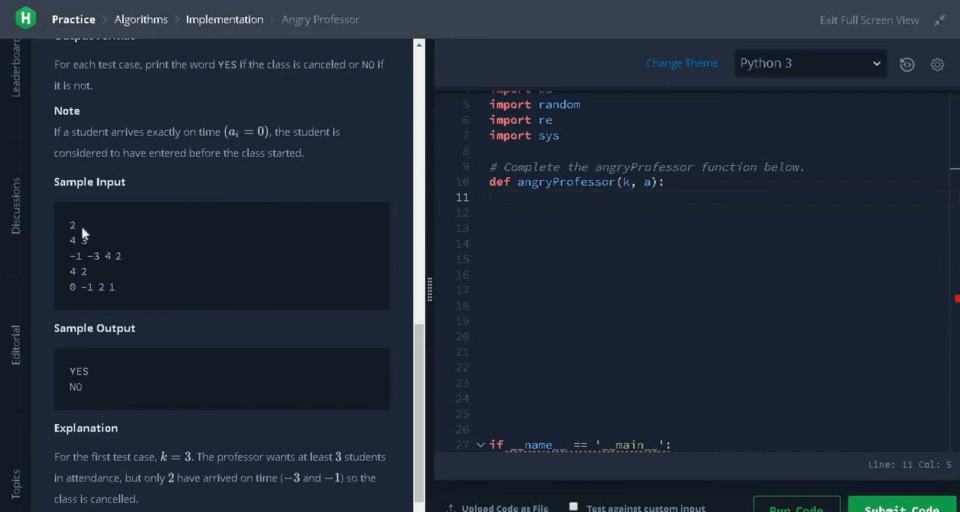
pyautogui.moveTo(75, 250)
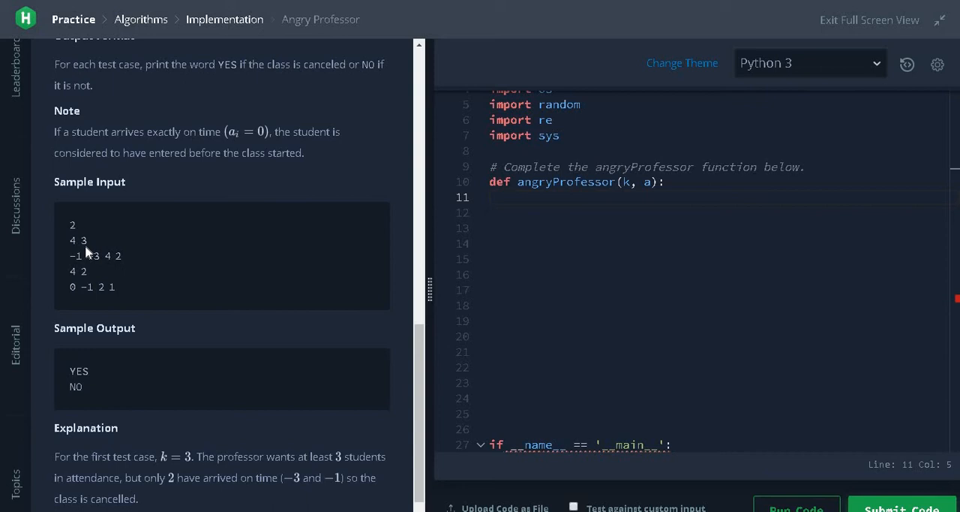
pyautogui.moveTo(83, 271)
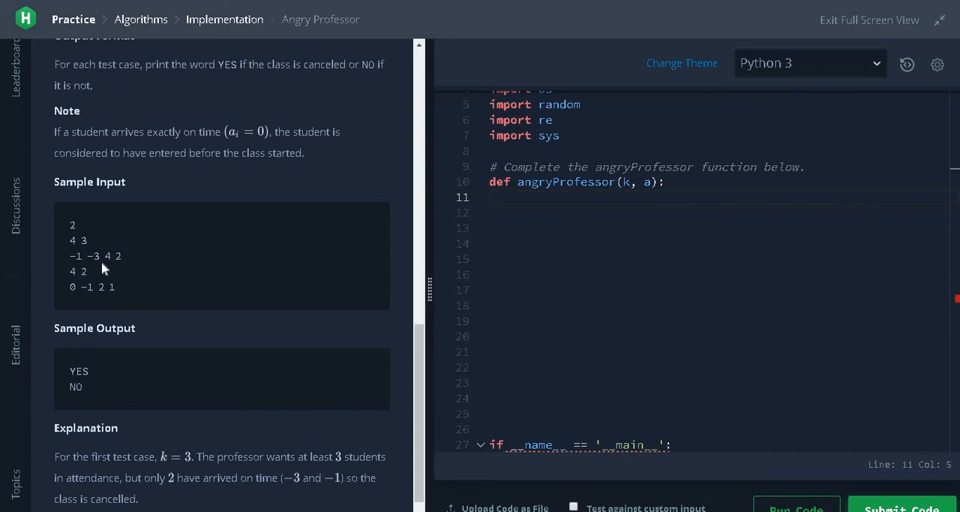
pyautogui.moveTo(123, 267)
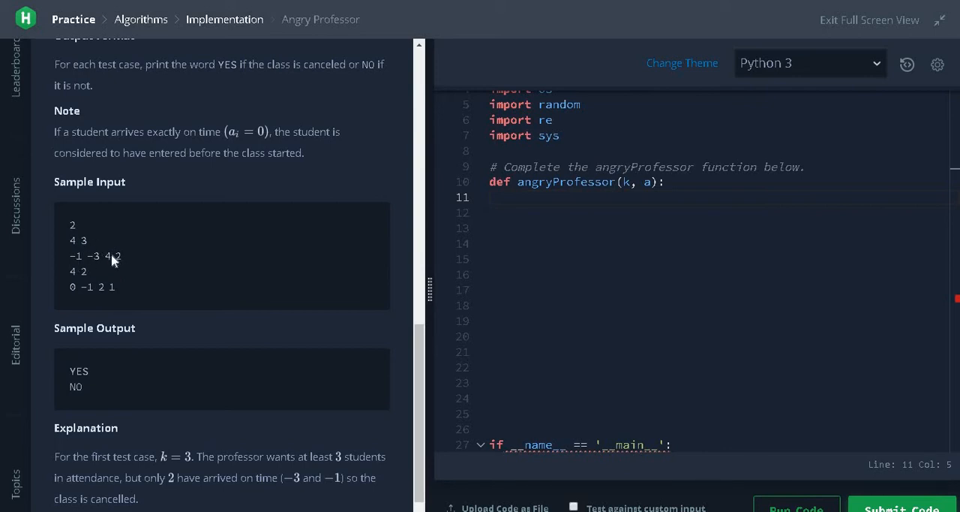
pyautogui.moveTo(89, 381)
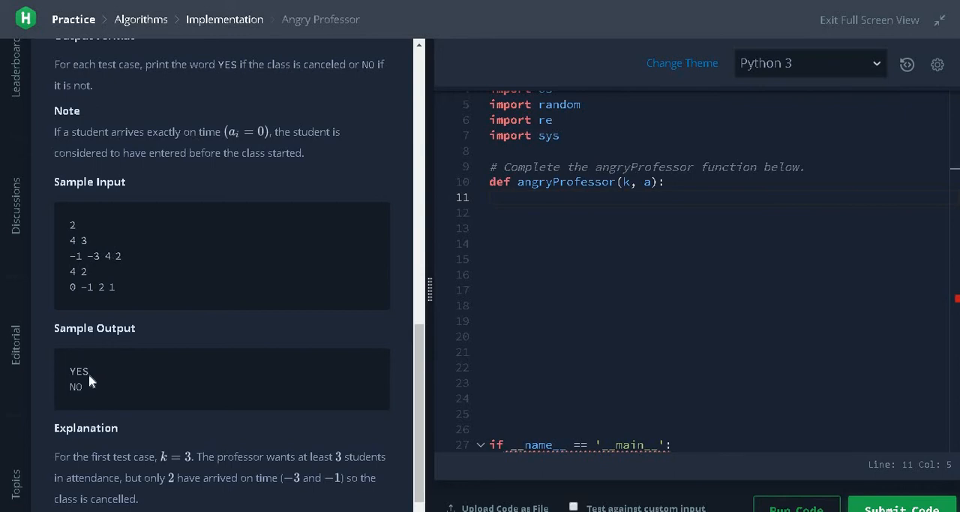
pyautogui.moveTo(68, 282)
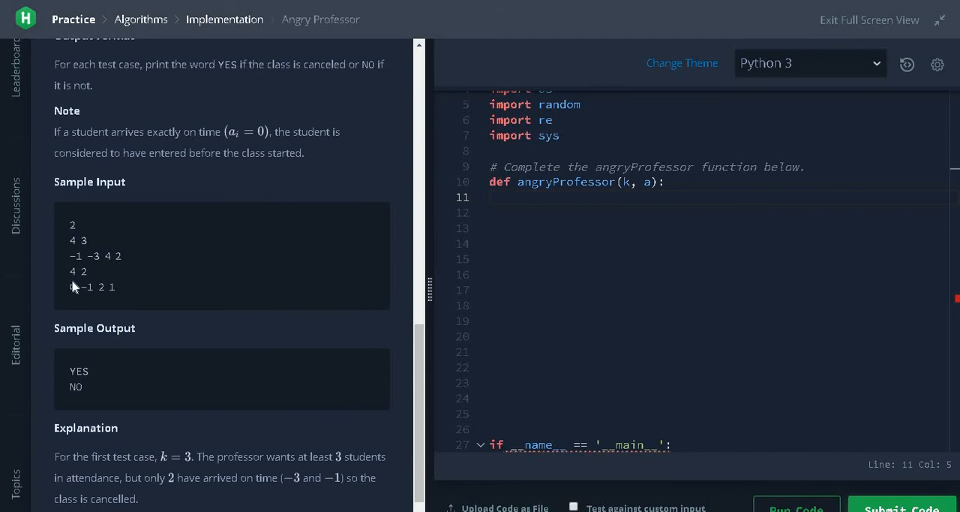
pyautogui.moveTo(88, 284)
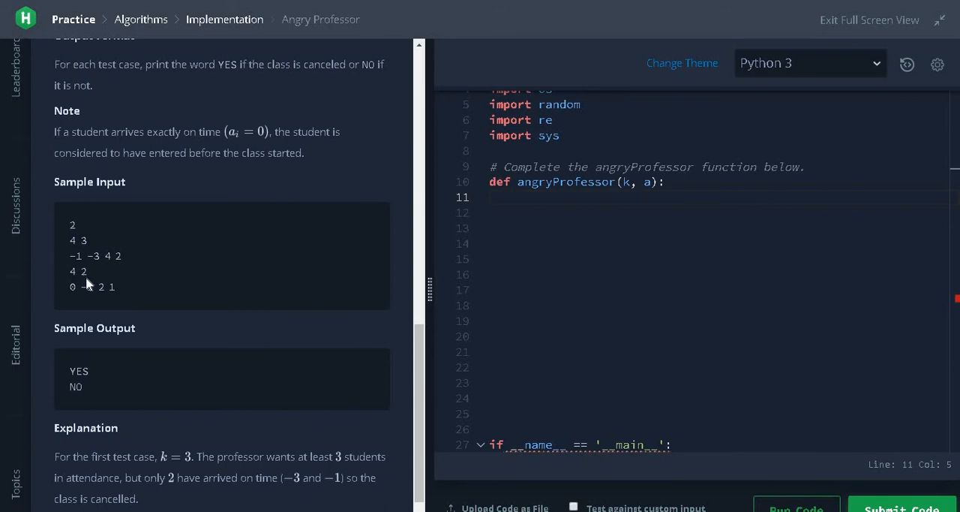
pyautogui.moveTo(101, 295)
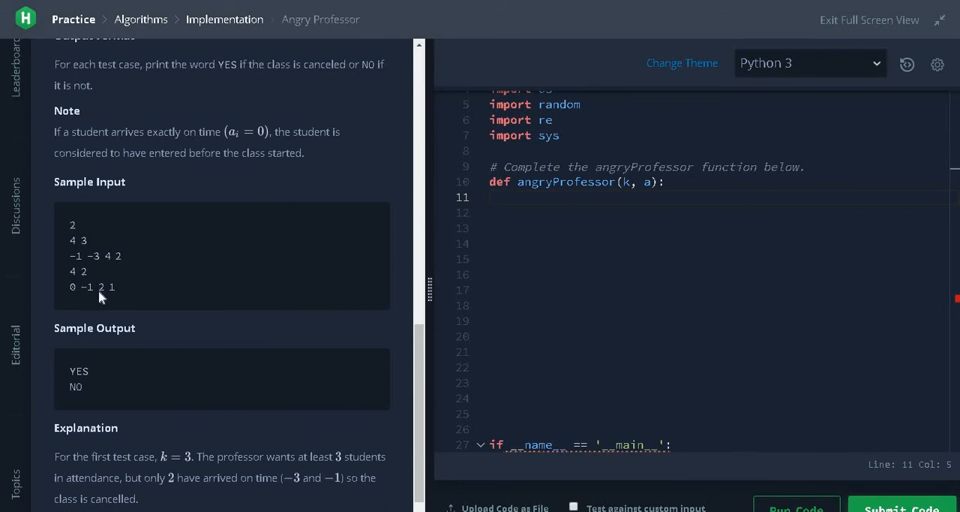
pyautogui.moveTo(92, 279)
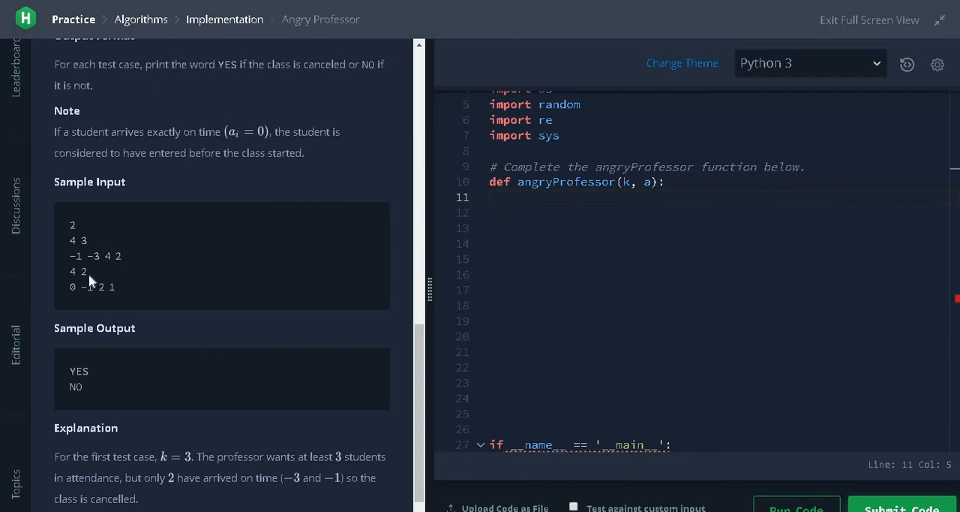
pyautogui.moveTo(93, 291)
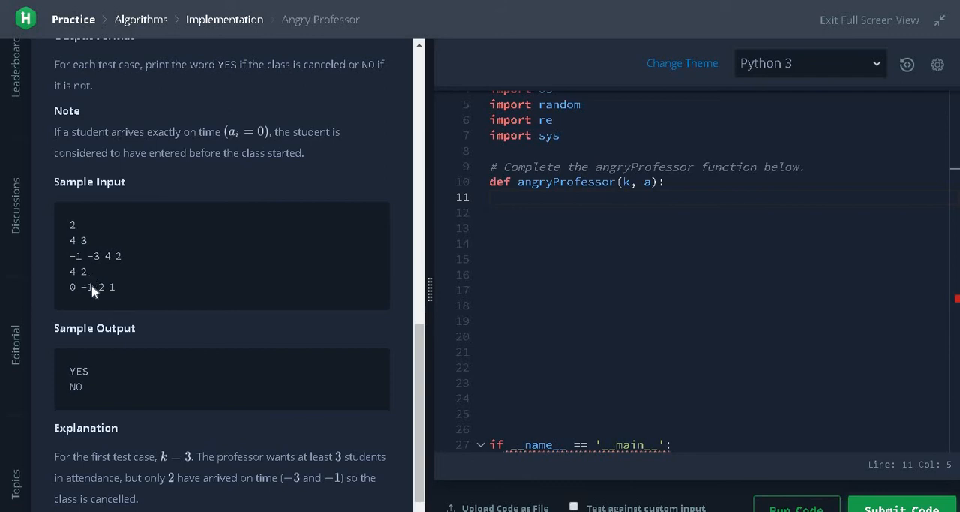
pyautogui.moveTo(123, 395)
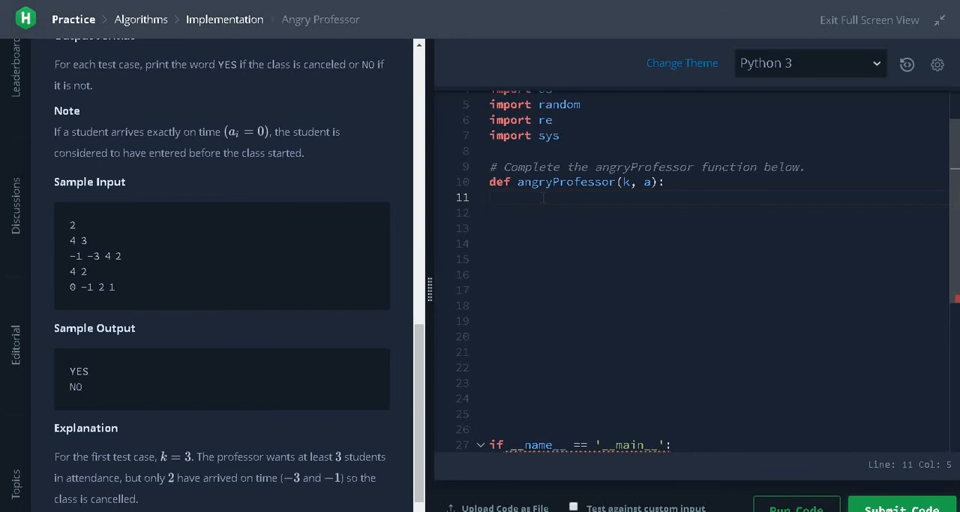
# Step: Write a loop over a that increments count for each arrival time i <= 0
pyautogui.write('count = 0')
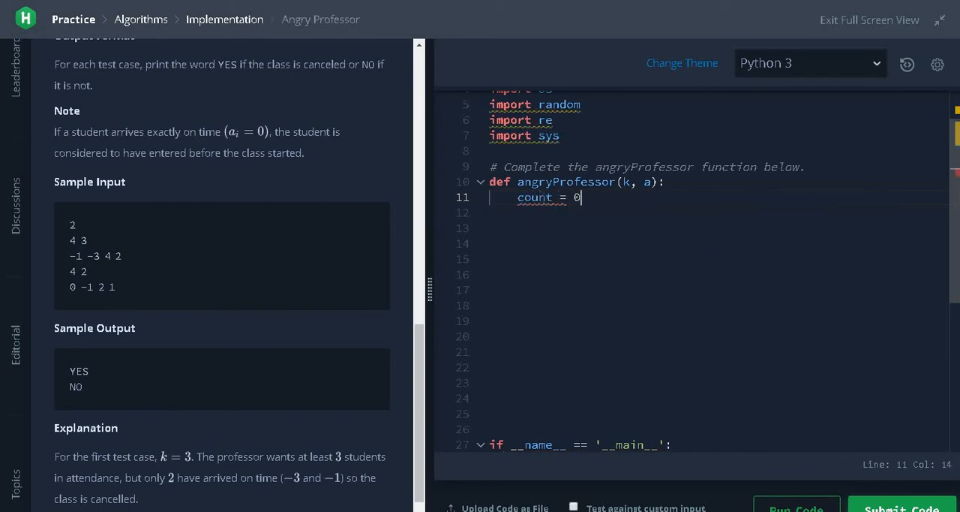
pyautogui.press('enter')
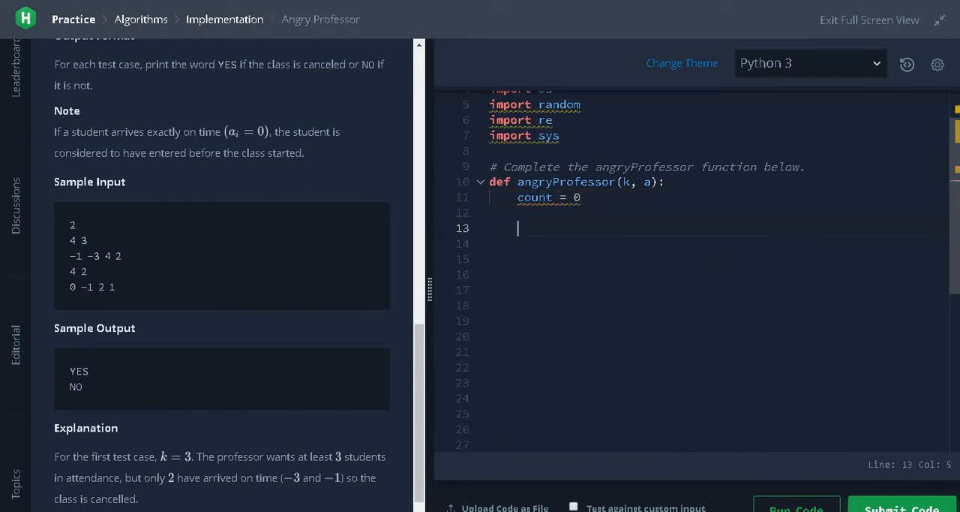
pyautogui.write('for')
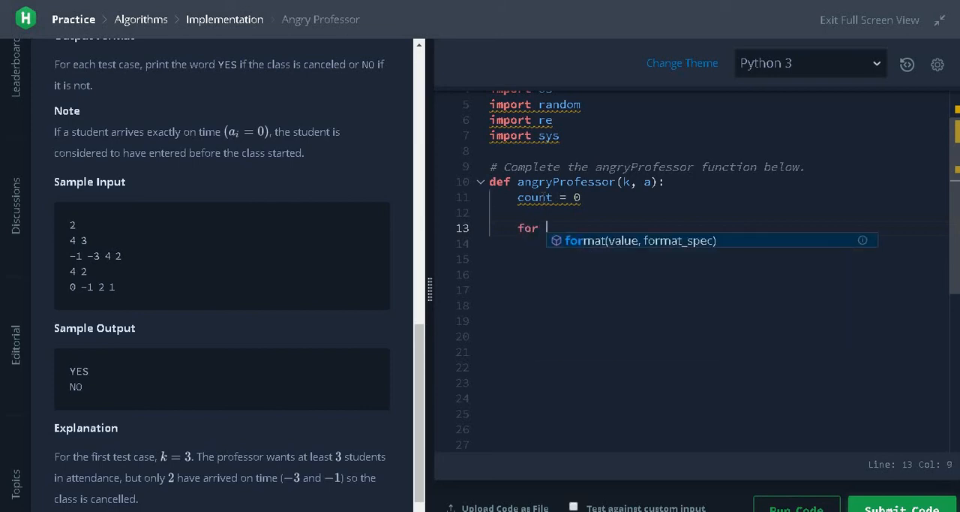
pyautogui.write('i in a:')
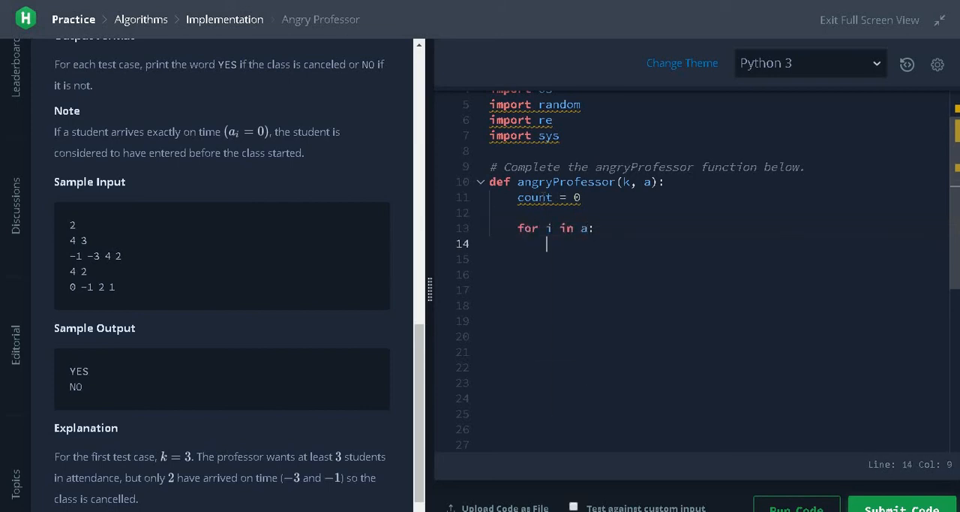
pyautogui.write('if')
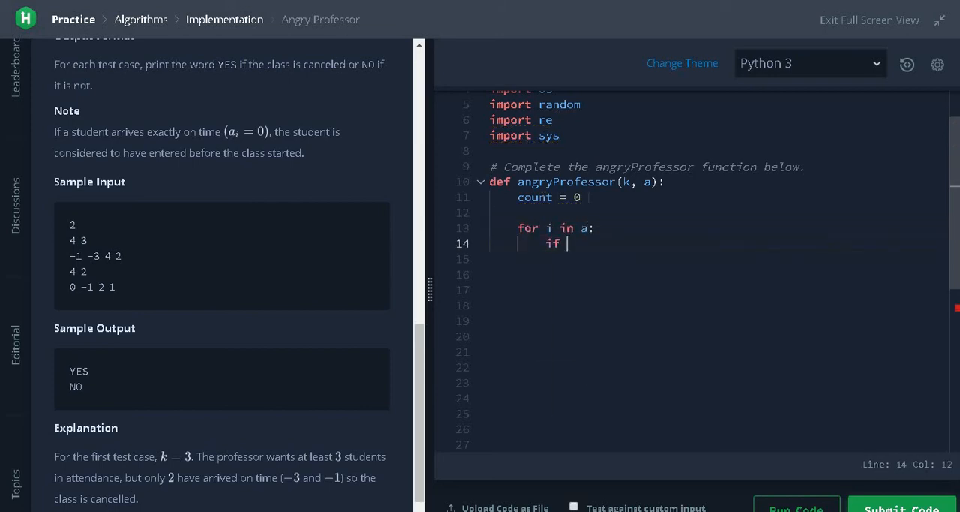
pyautogui.write('i<=0')
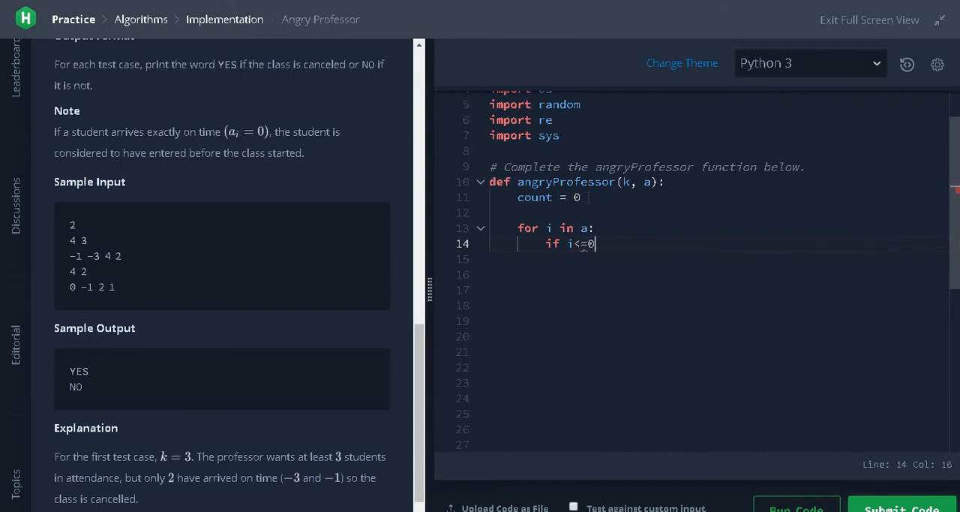
pyautogui.write('count+=')
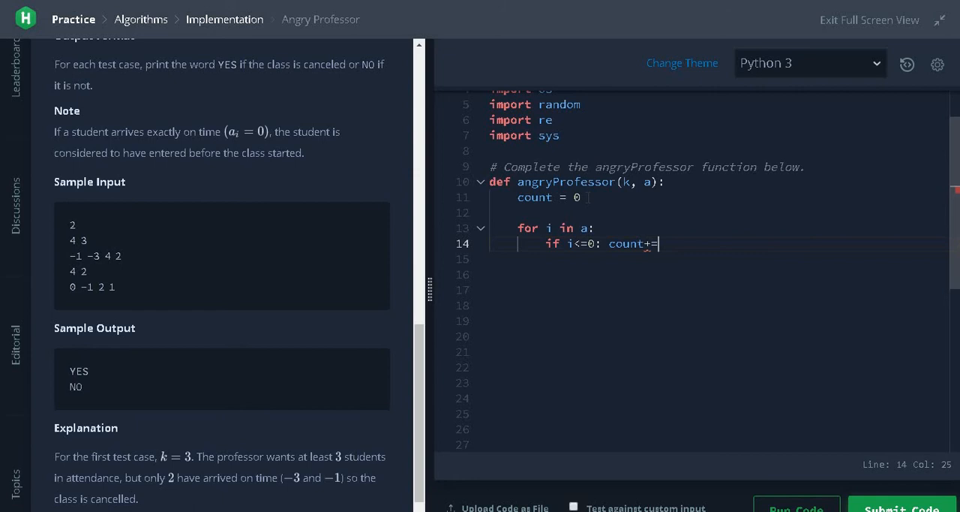
pyautogui.write('1')
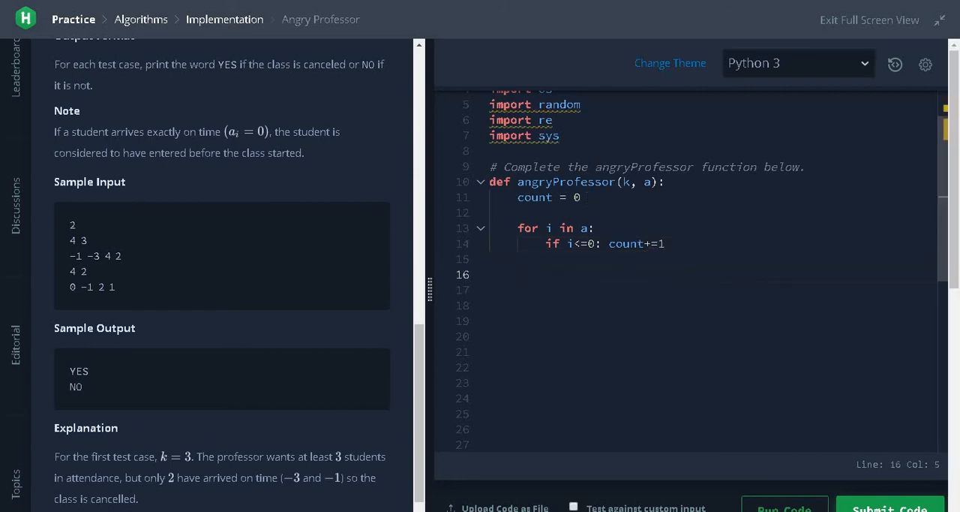
# Step: Return "YES" when count is below k, else "NO", and run the sample test case
pyautogui.write('if count<k:')
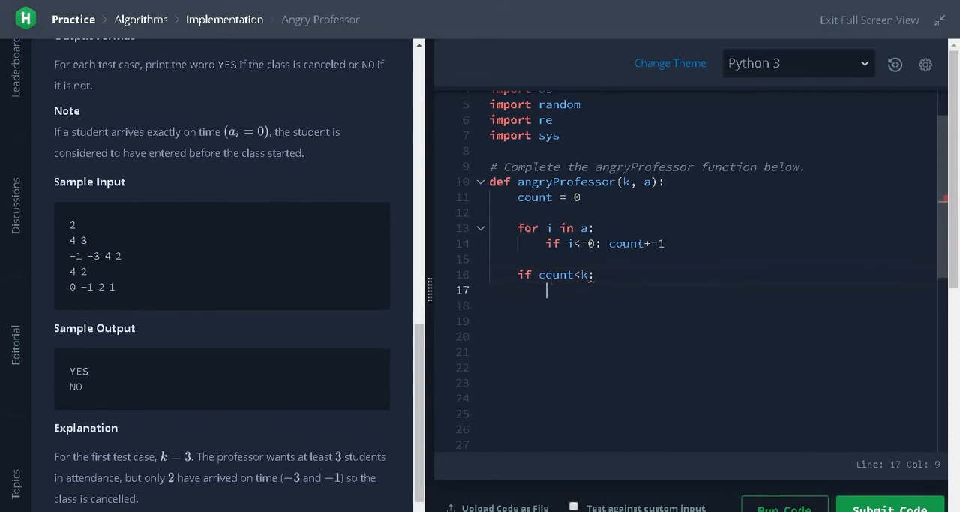
pyautogui.write('return "YES"')
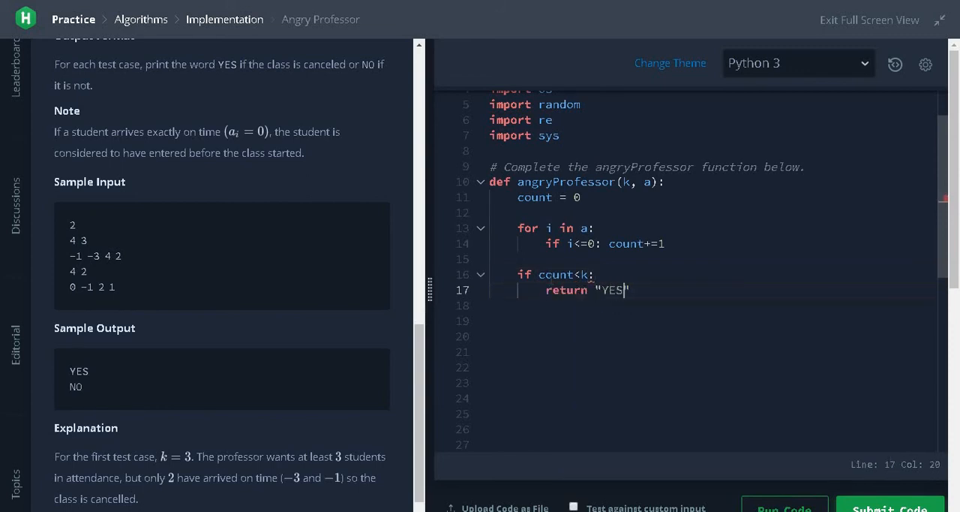
pyautogui.write('else:')
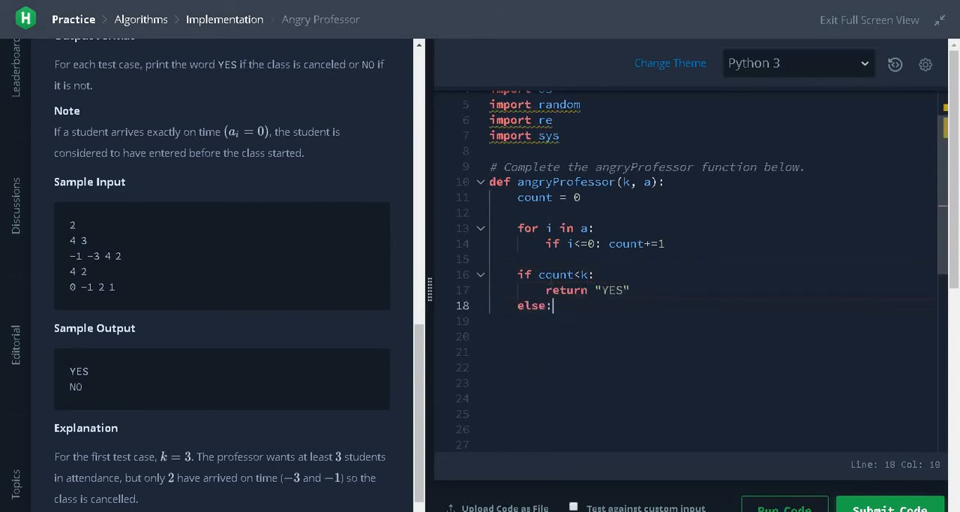
pyautogui.write('return "NO"')
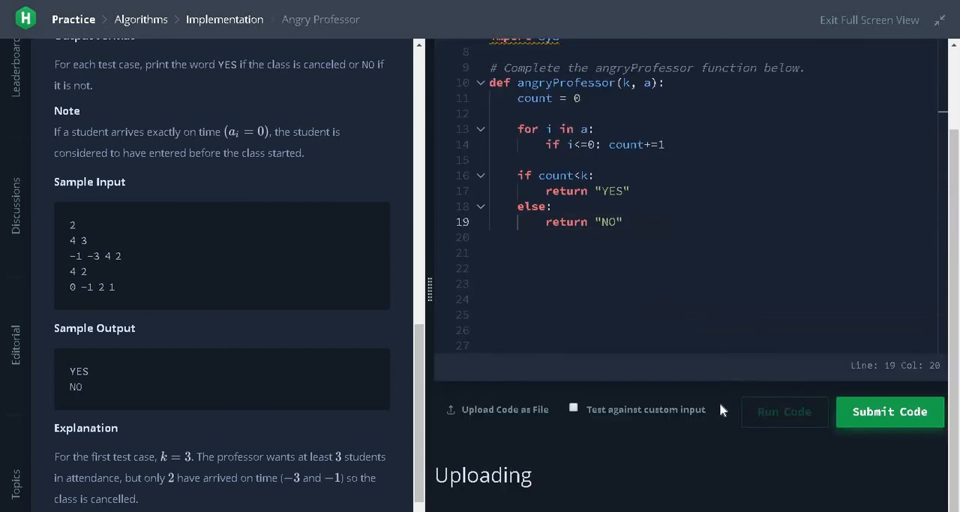
pyautogui.click(784, 411)
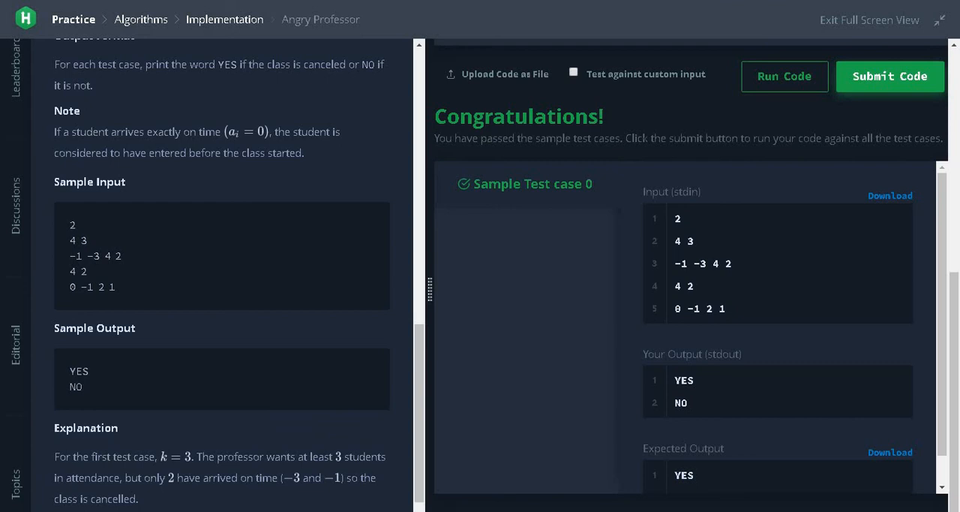